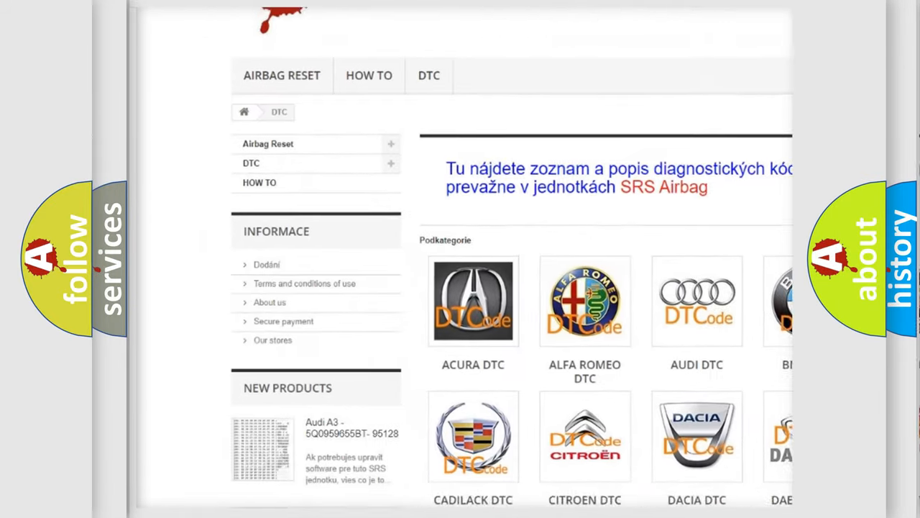
scroll("down", 3)
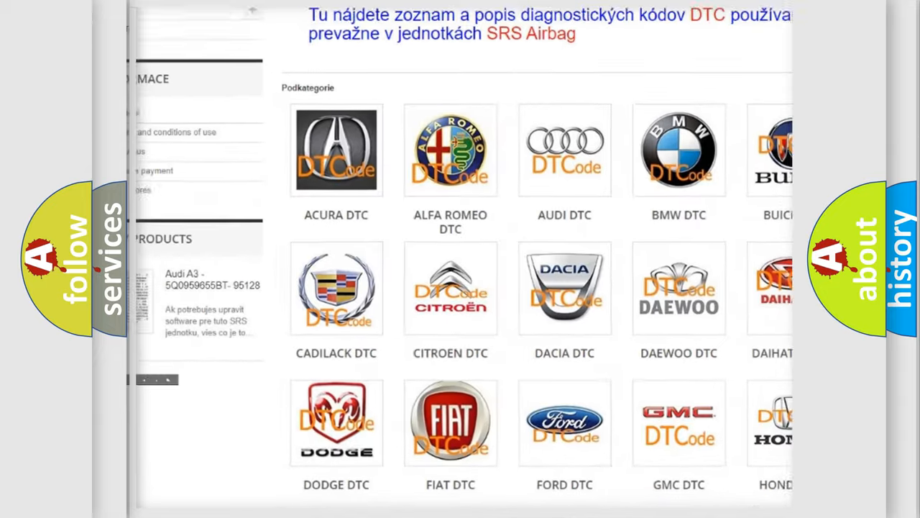
scroll("down", 3)
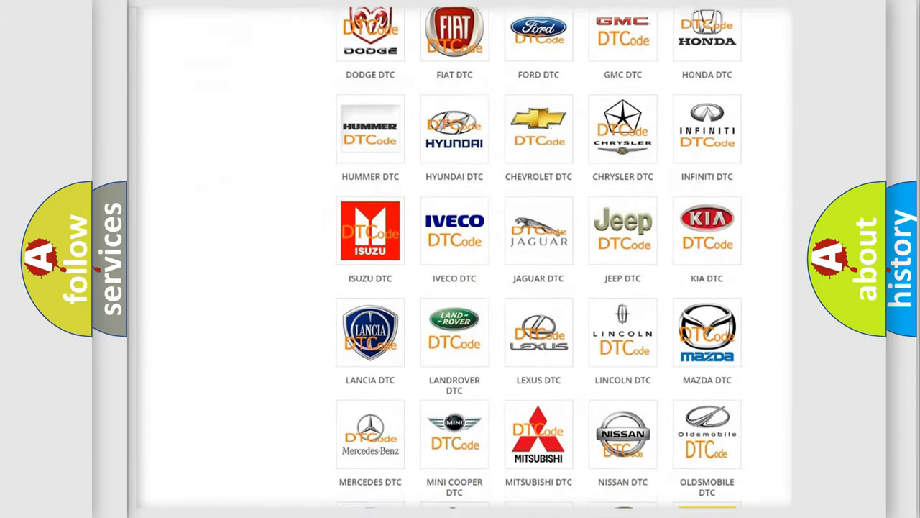
scroll("down", 3)
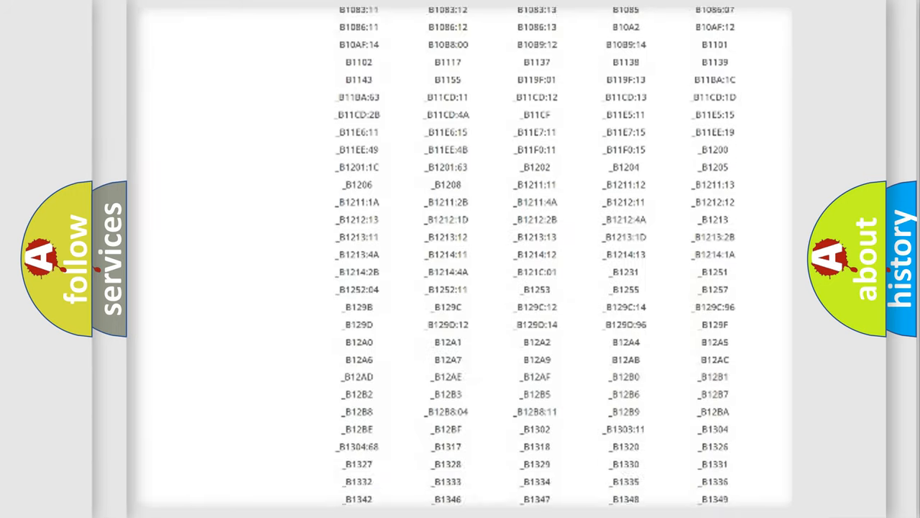
scroll("down", 3)
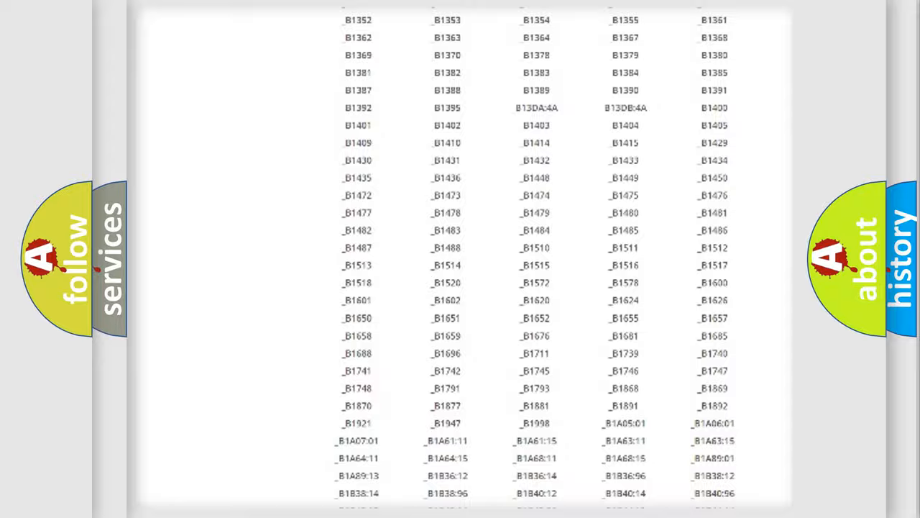